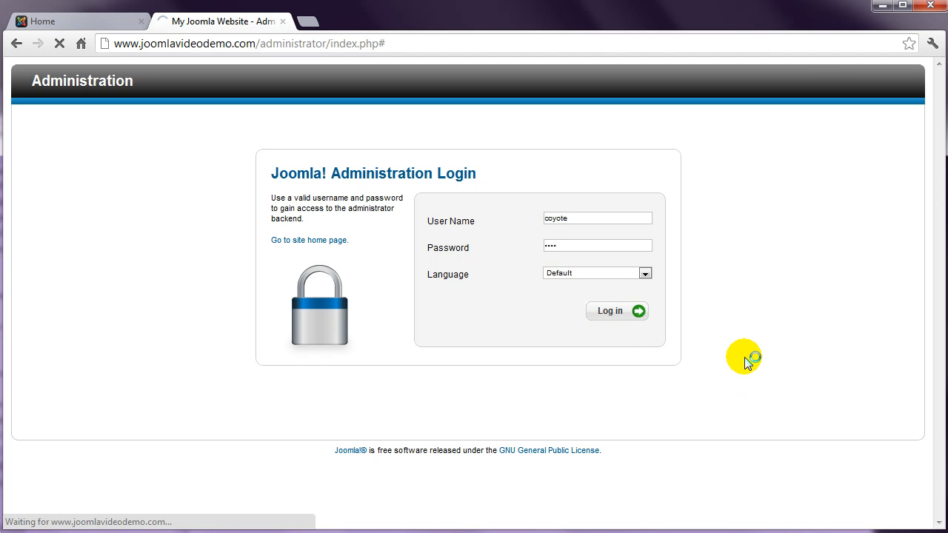
# Log in to the Joomla administrator and reach the Article Manager list.
pyautogui.click(609, 311)
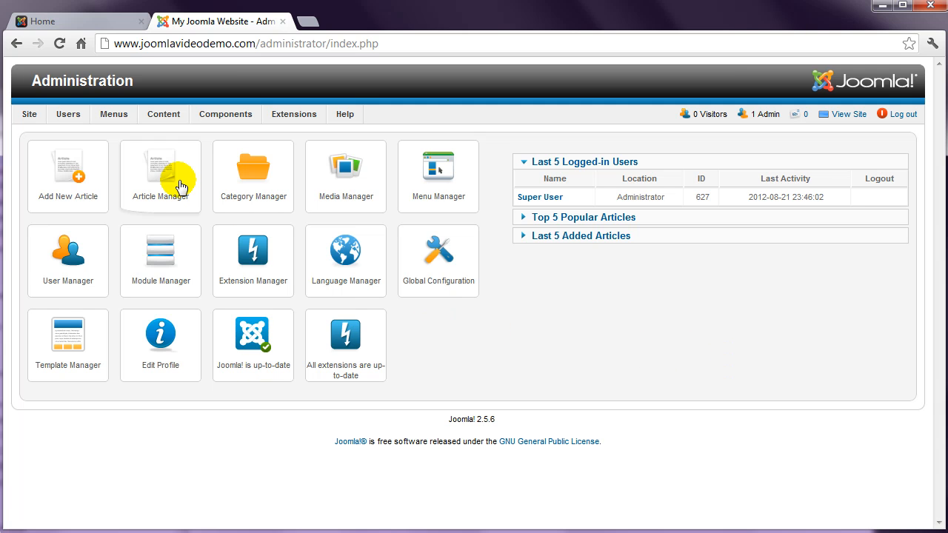
pyautogui.click(160, 175)
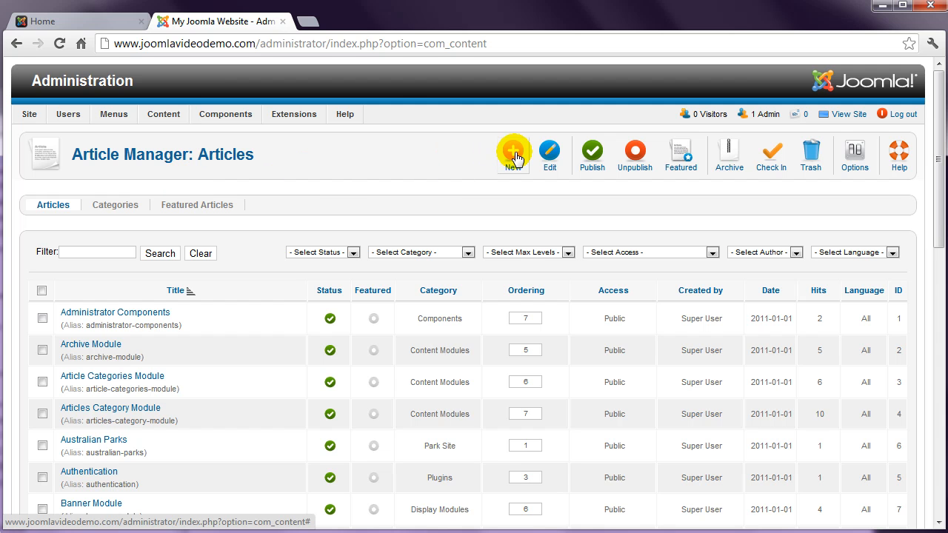
# Create a new article titled 'Geography of Sydney' in the Geography category.
pyautogui.click(512, 151)
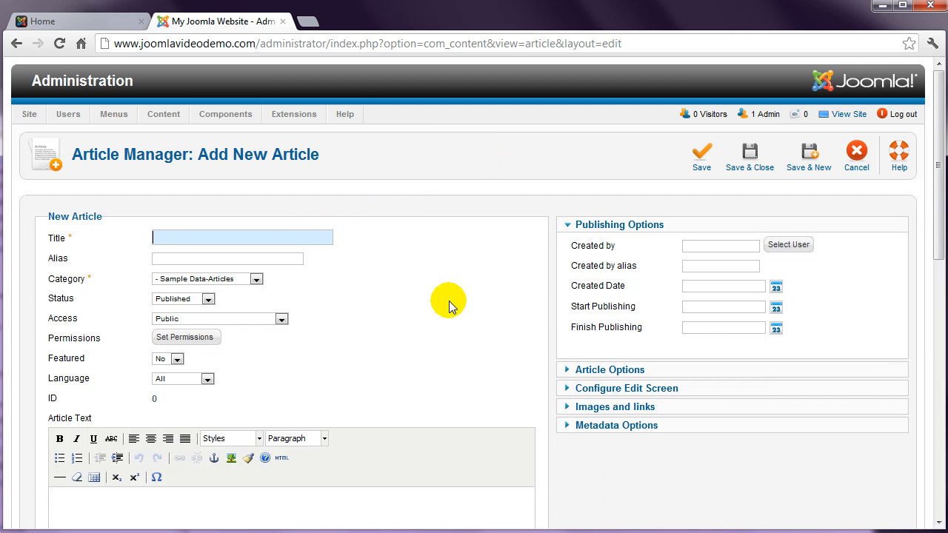
pyautogui.write('Geography of S')
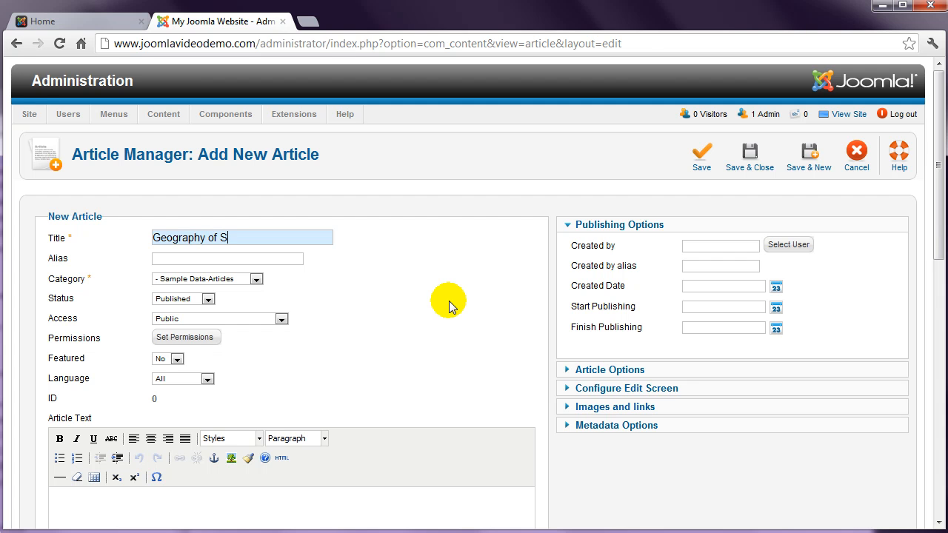
pyautogui.write('ydney')
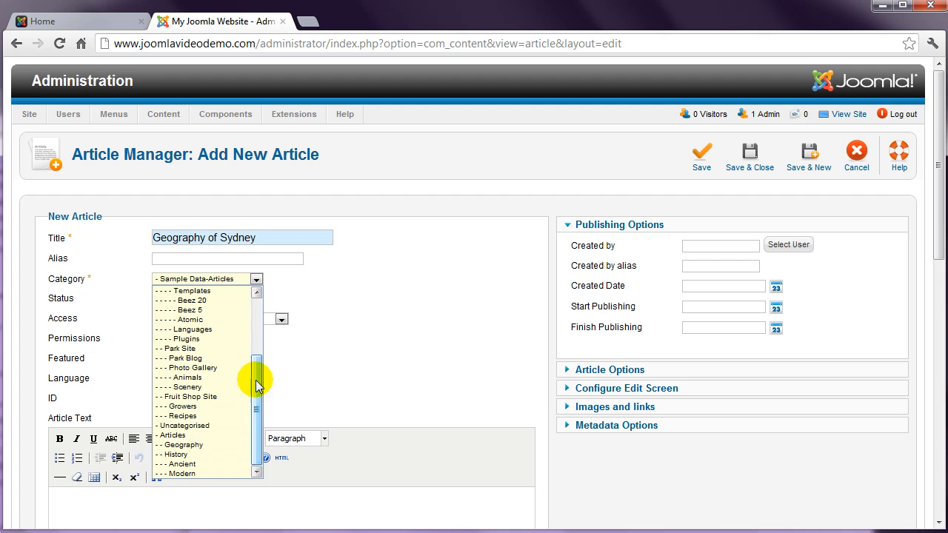
pyautogui.click(183, 444)
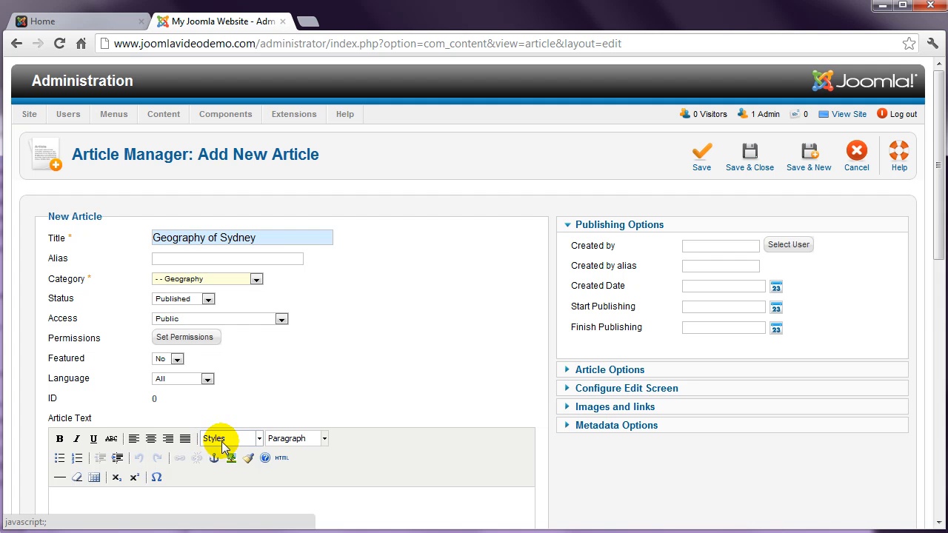
# Enter the Sydney geography body text and set 'coastal basin' in bold.
pyautogui.scroll(-3)
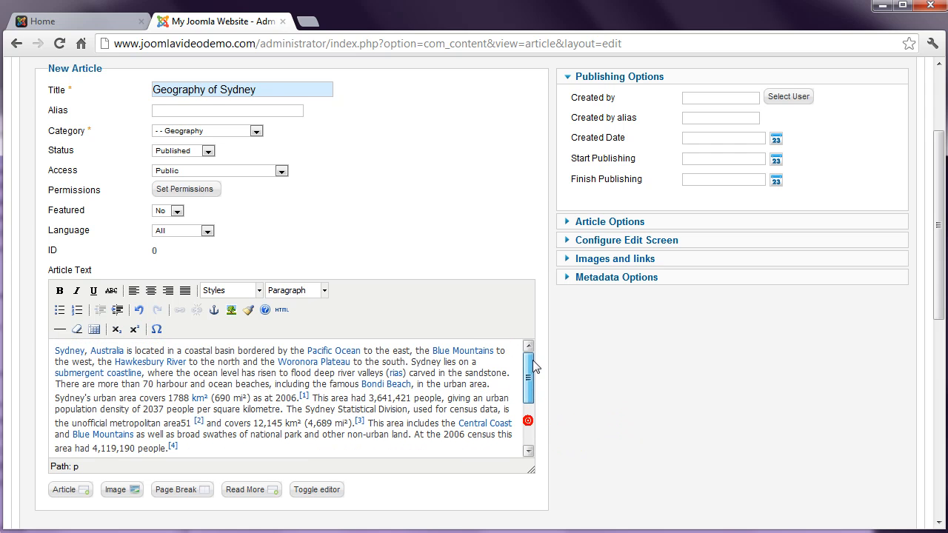
pyautogui.doubleClick(199, 349)
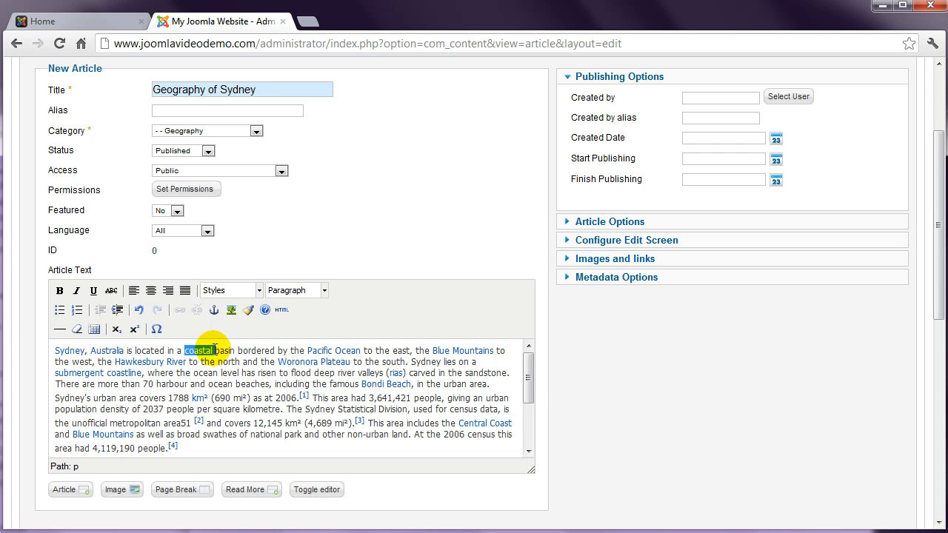
pyautogui.click(60, 289)
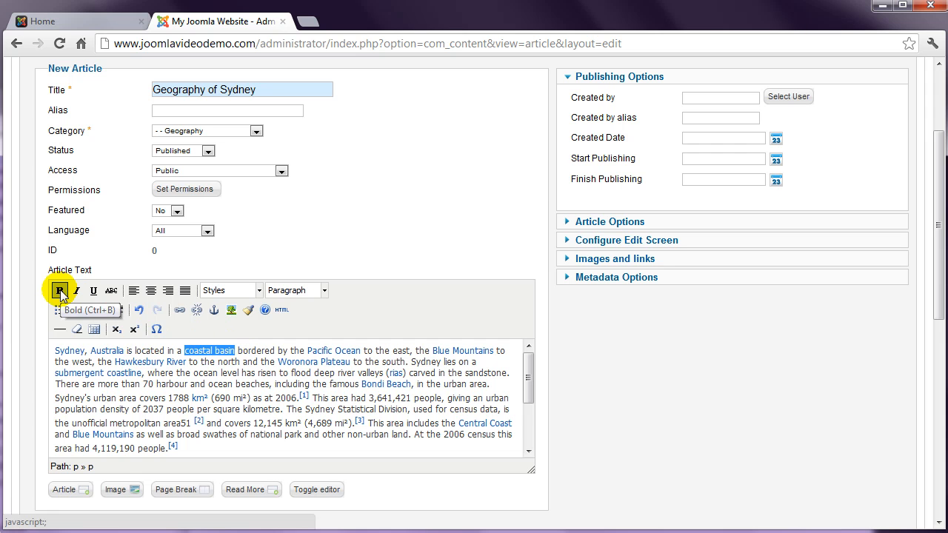
pyautogui.click(59, 288)
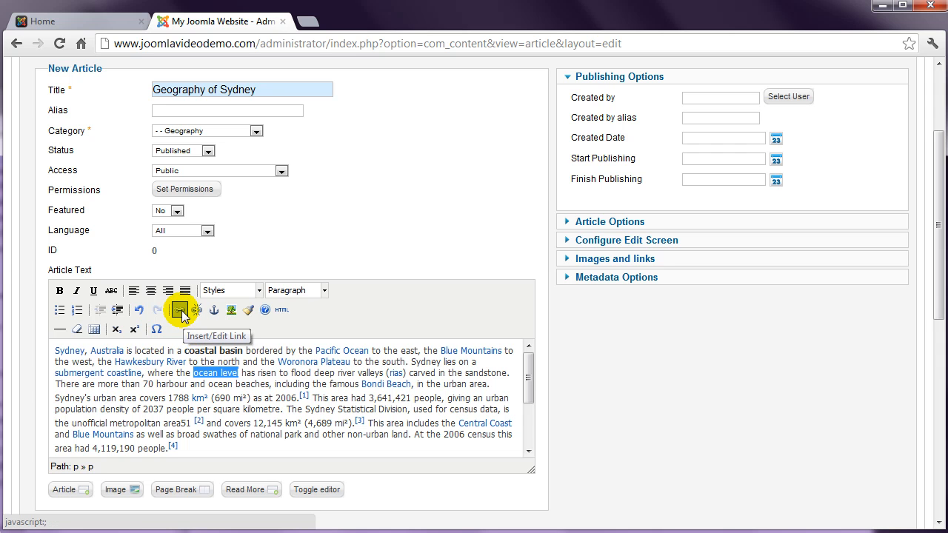
pyautogui.click(178, 309)
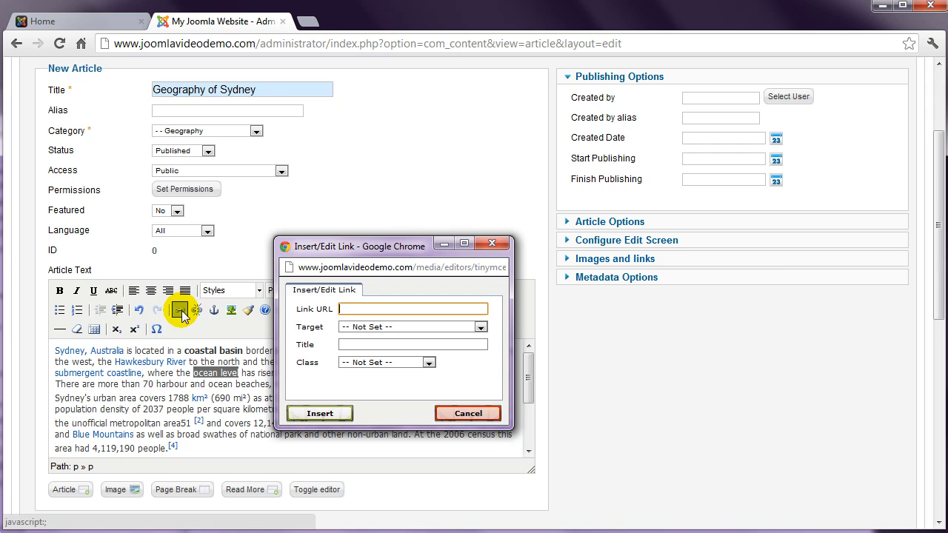
pyautogui.write('http://')
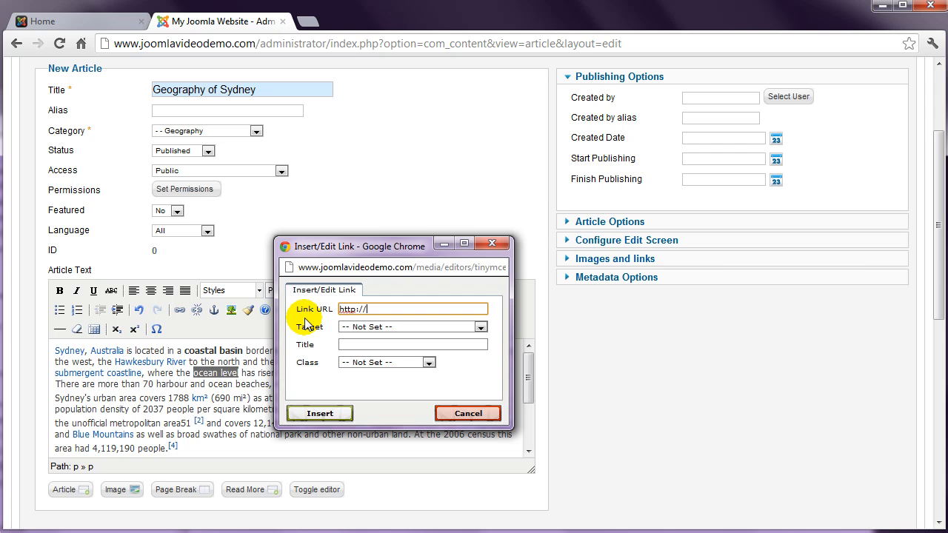
pyautogui.write('www.b')
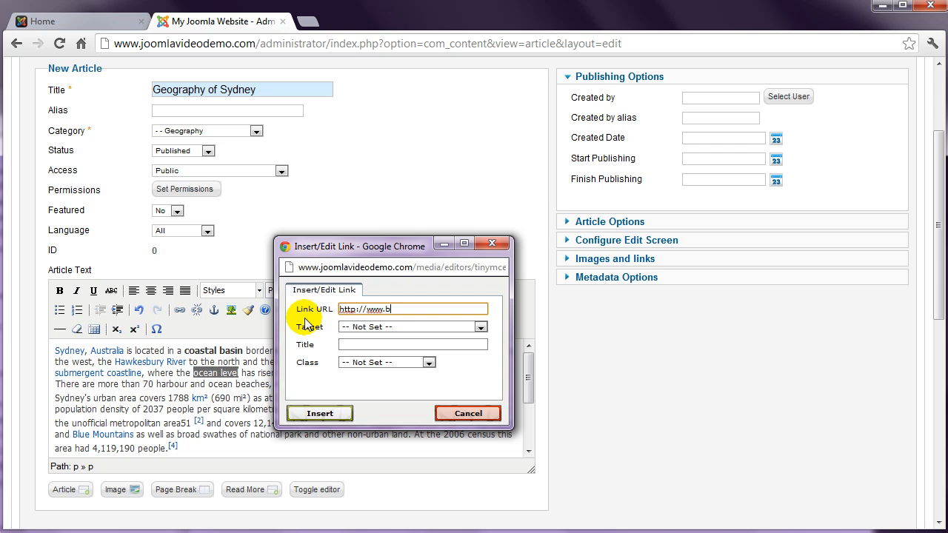
pyautogui.write('uildajoomlawebsite.com')
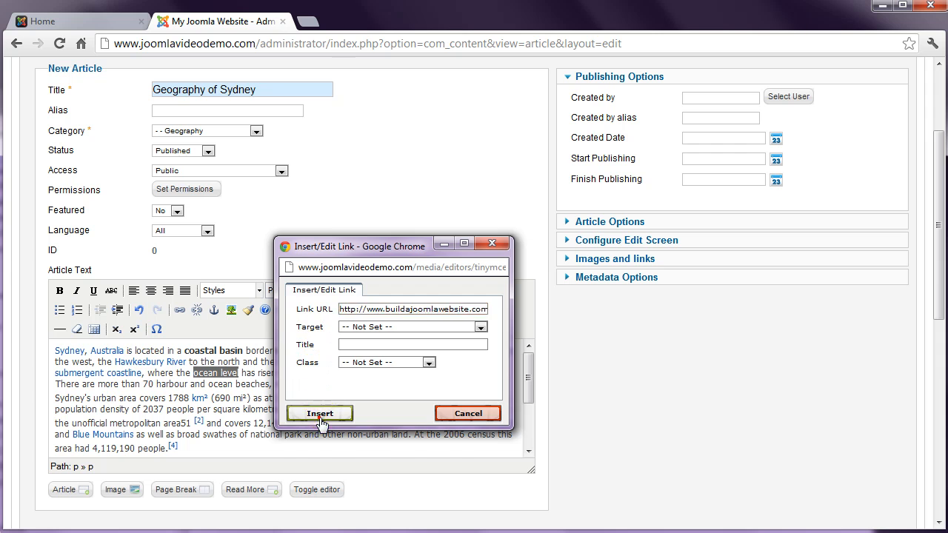
pyautogui.click(320, 413)
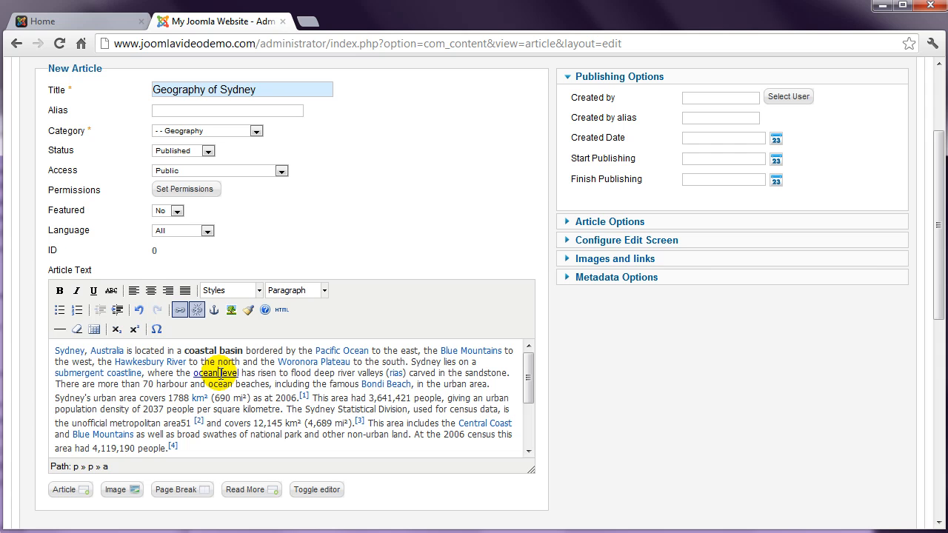
pyautogui.click(180, 310)
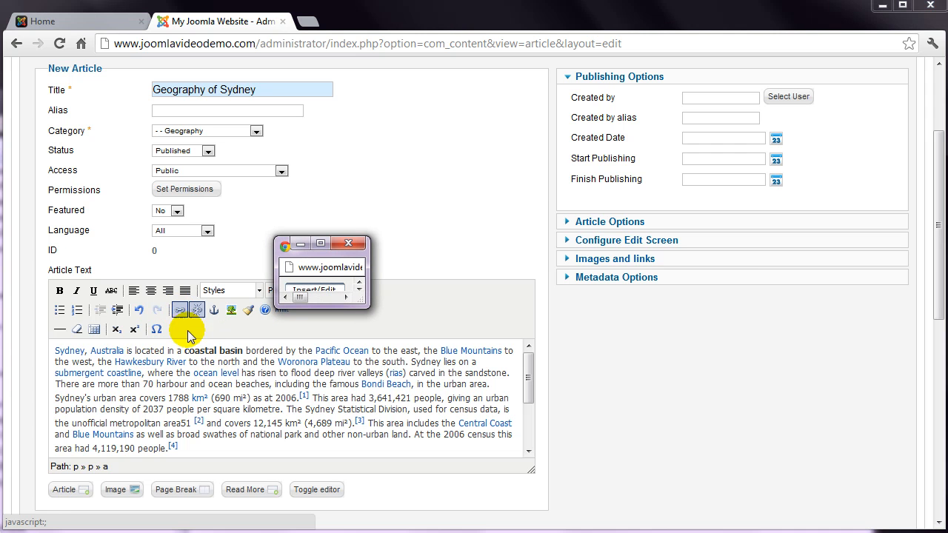
pyautogui.click(180, 310)
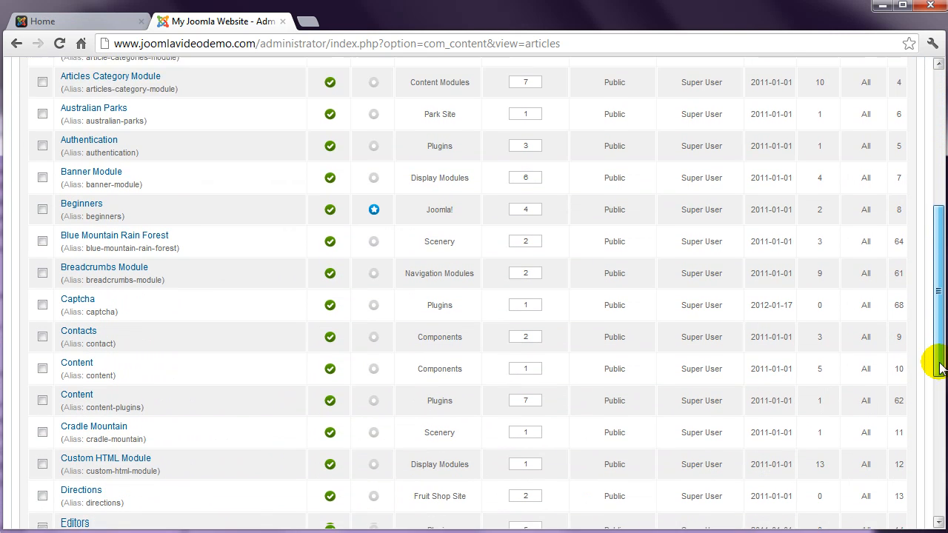
# Page forward through the article list to see more articles.
pyautogui.scroll(-3)
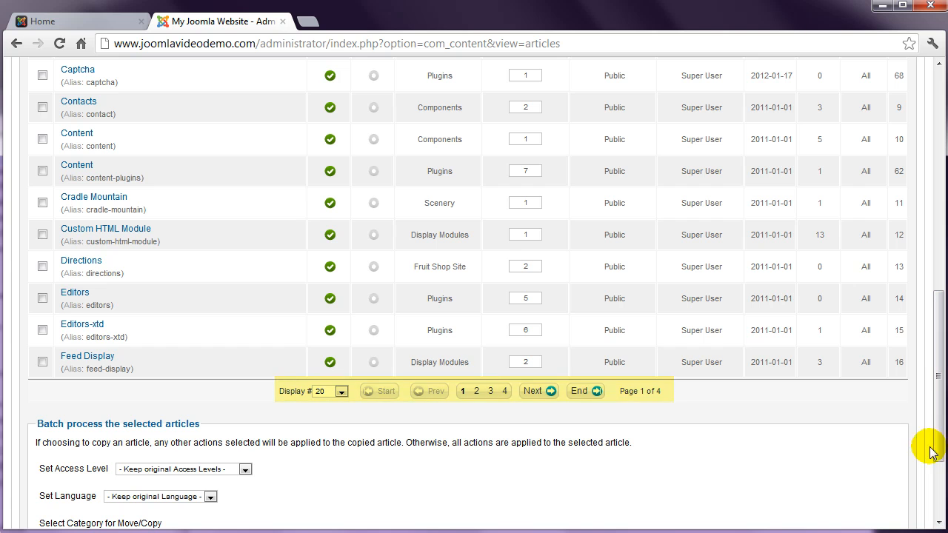
pyautogui.click(533, 391)
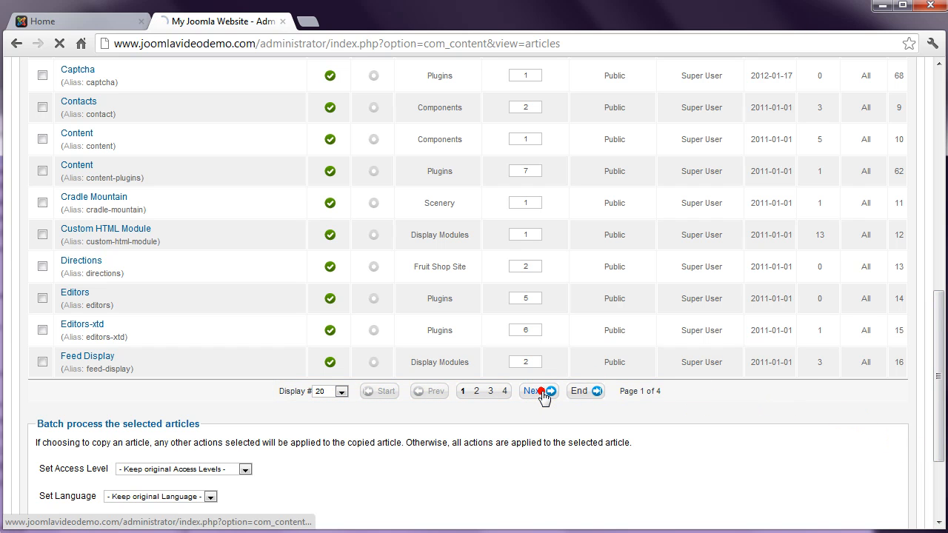
pyautogui.click(532, 391)
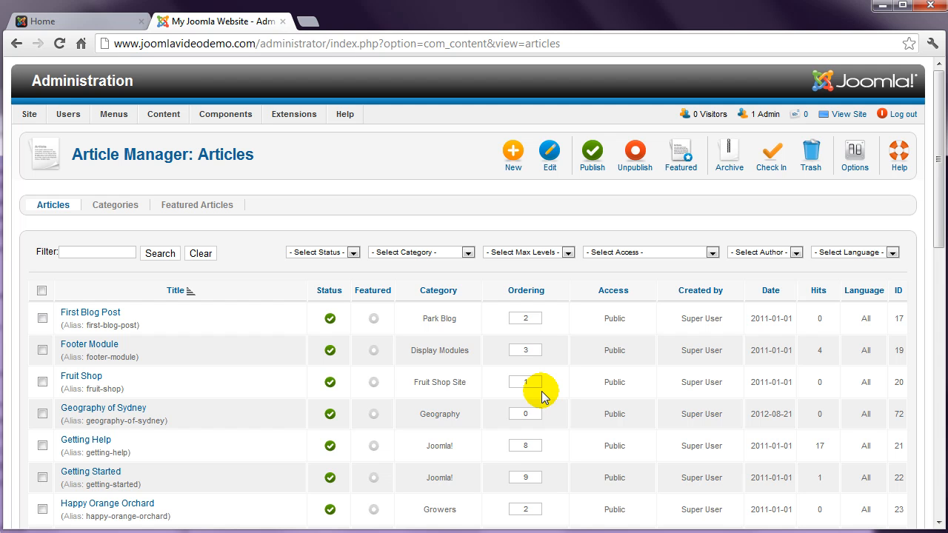
pyautogui.scroll(-3)
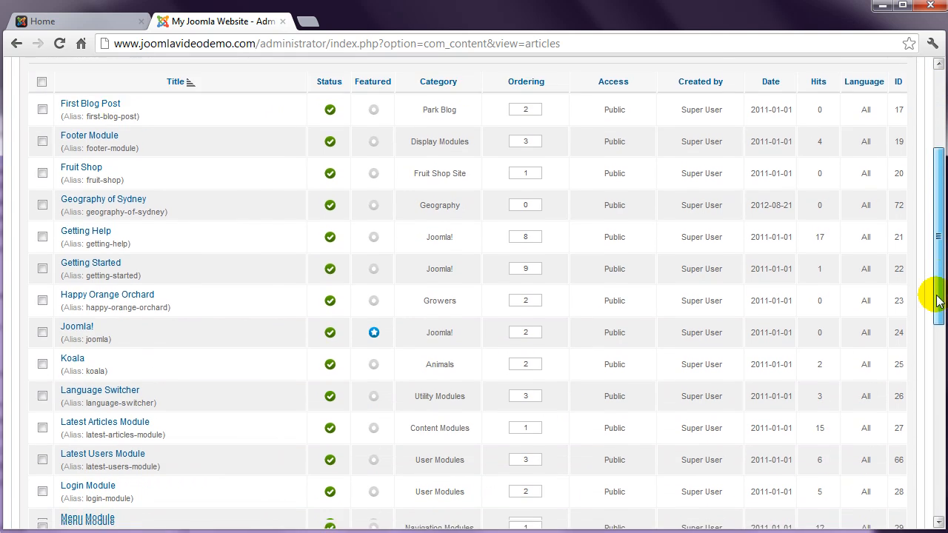
pyautogui.scroll(-3)
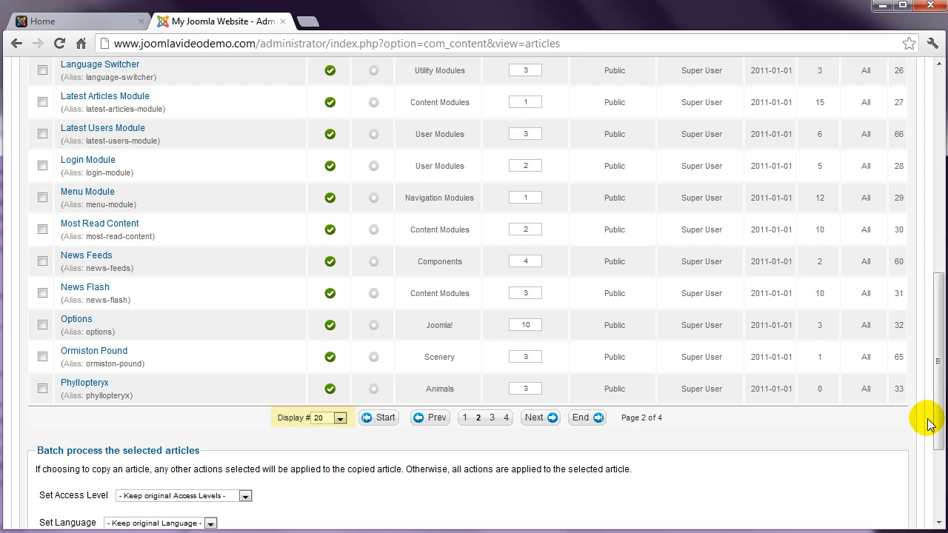
pyautogui.moveTo(421, 423)
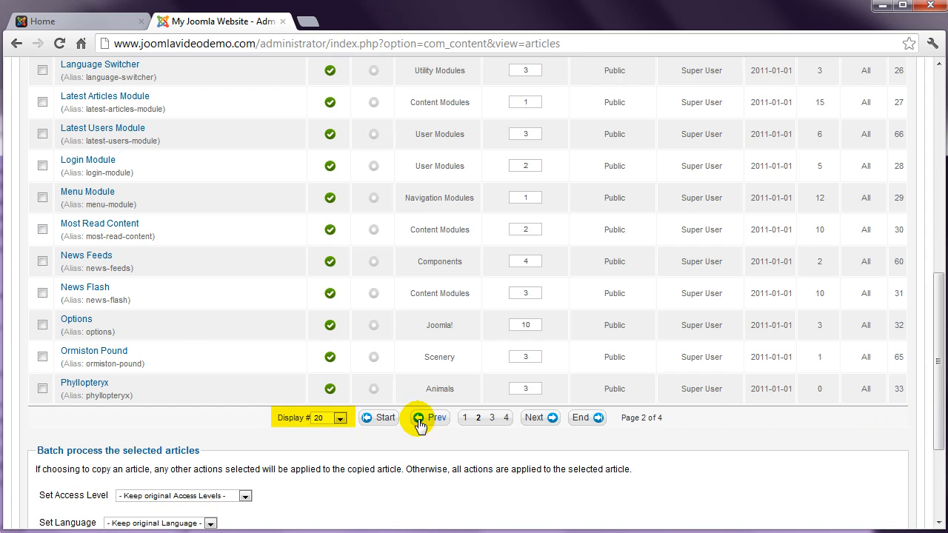
# Set Display # to 50 articles per page and return to the first page.
pyautogui.click(337, 418)
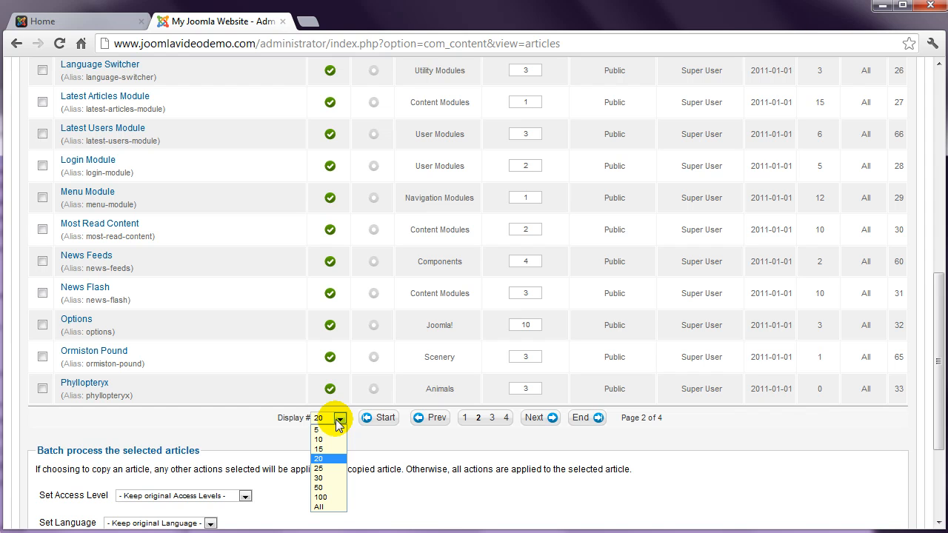
pyautogui.click(318, 488)
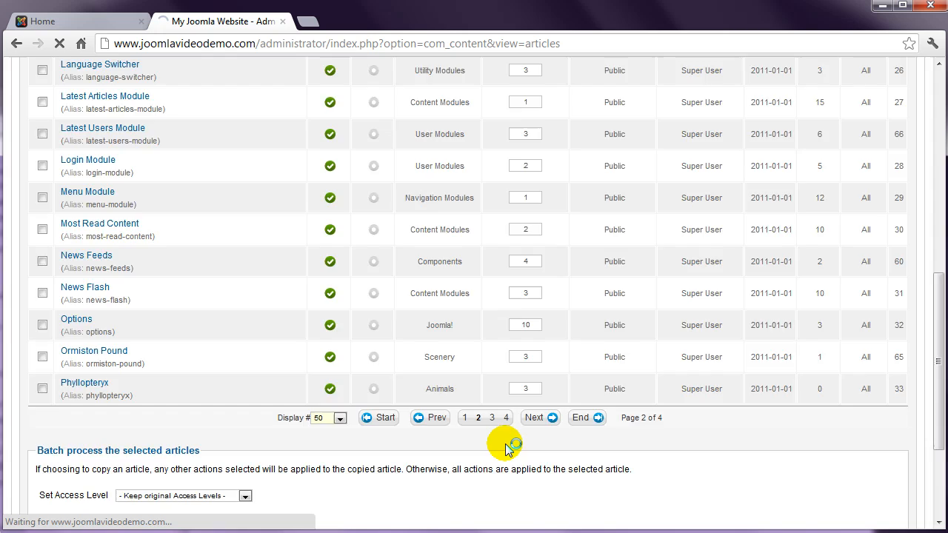
pyautogui.click(468, 418)
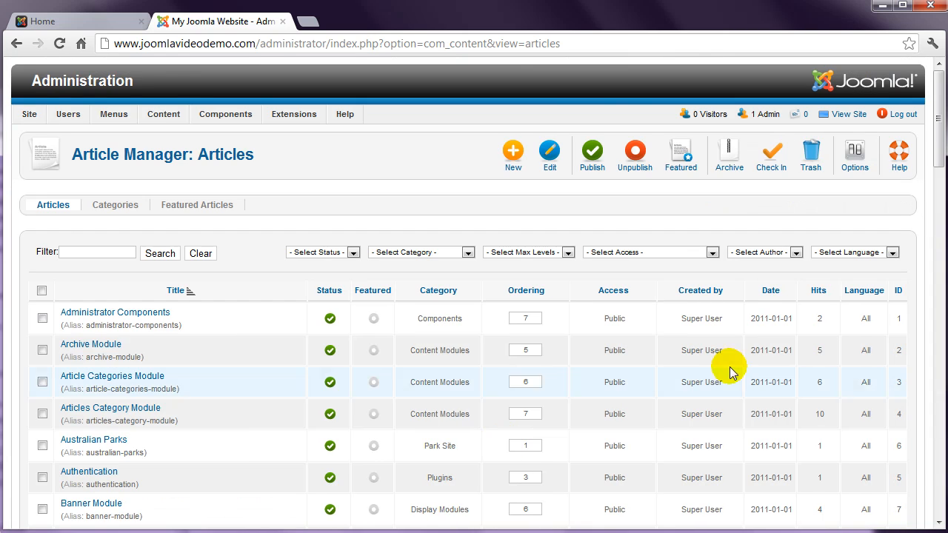
pyautogui.scroll(-3)
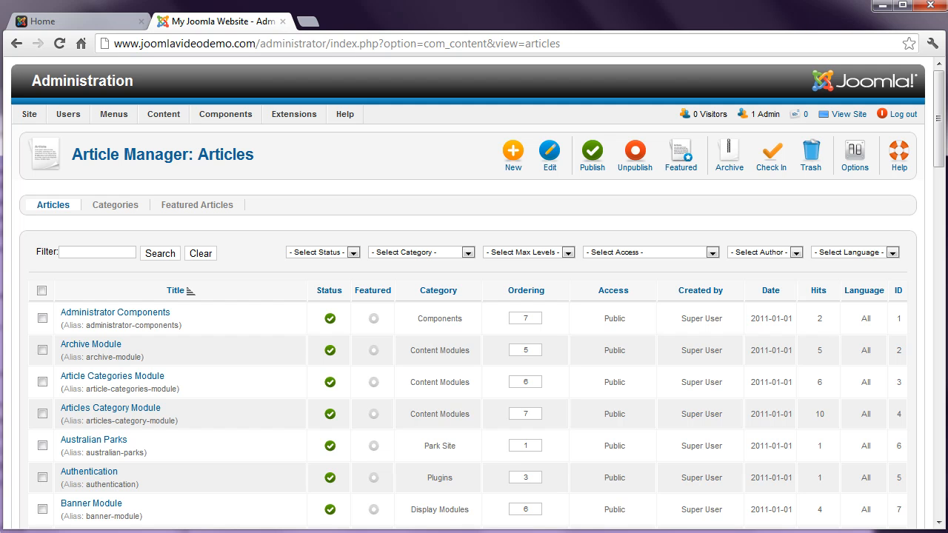
pyautogui.click(97, 252)
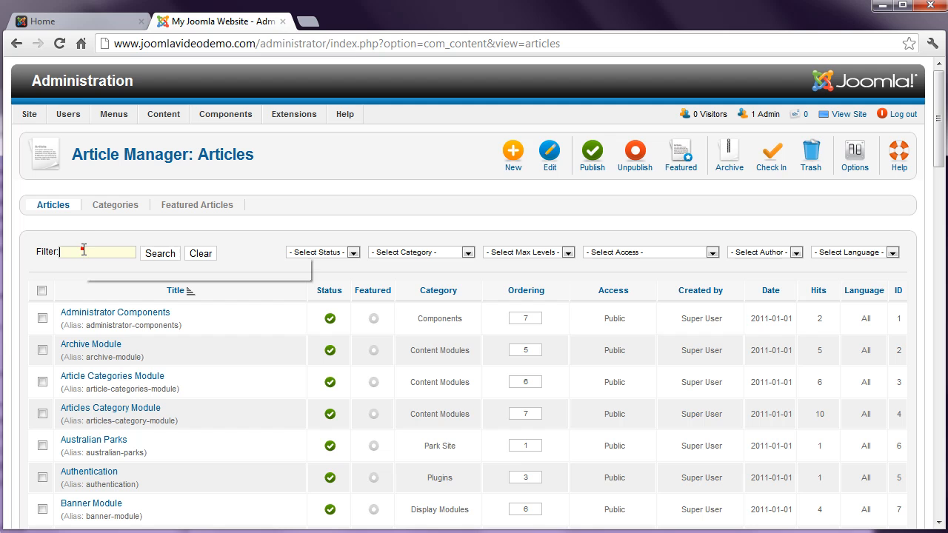
pyautogui.write('sydney')
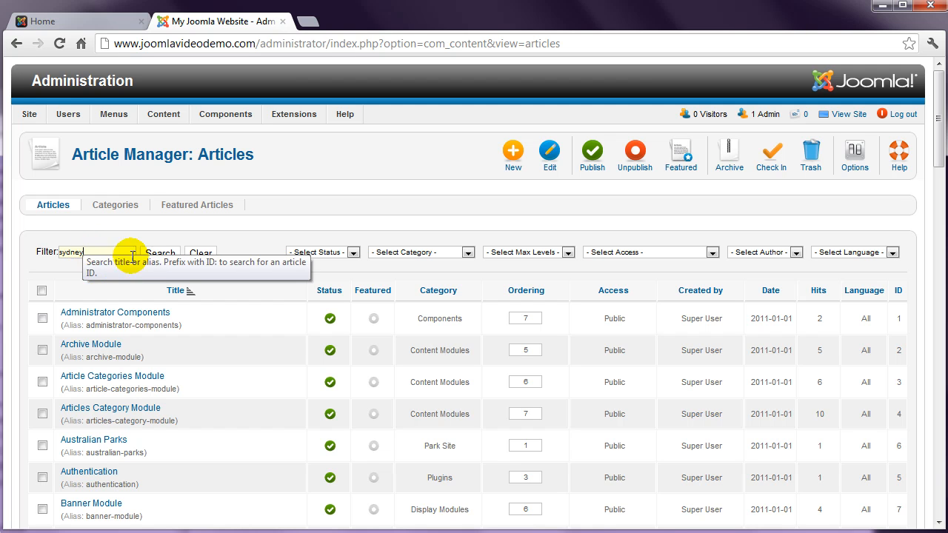
pyautogui.click(160, 252)
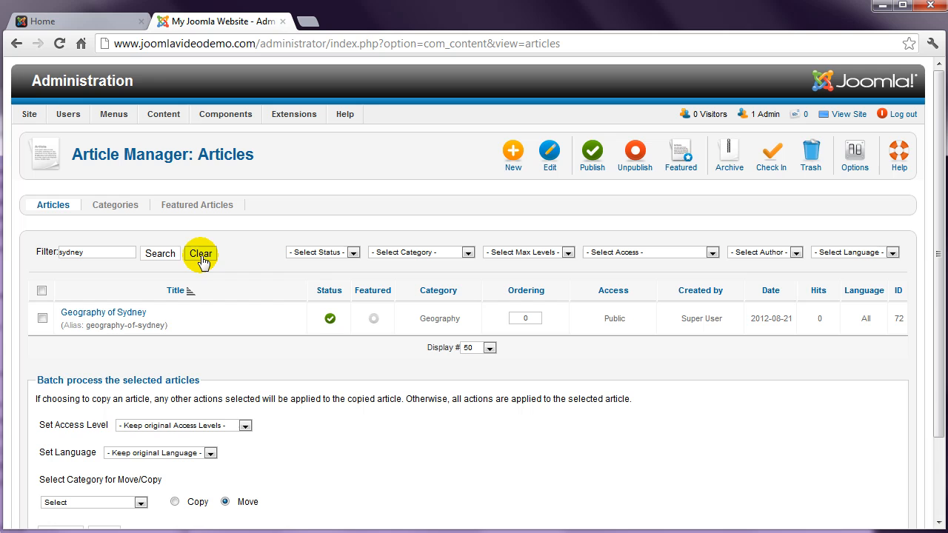
pyautogui.click(202, 253)
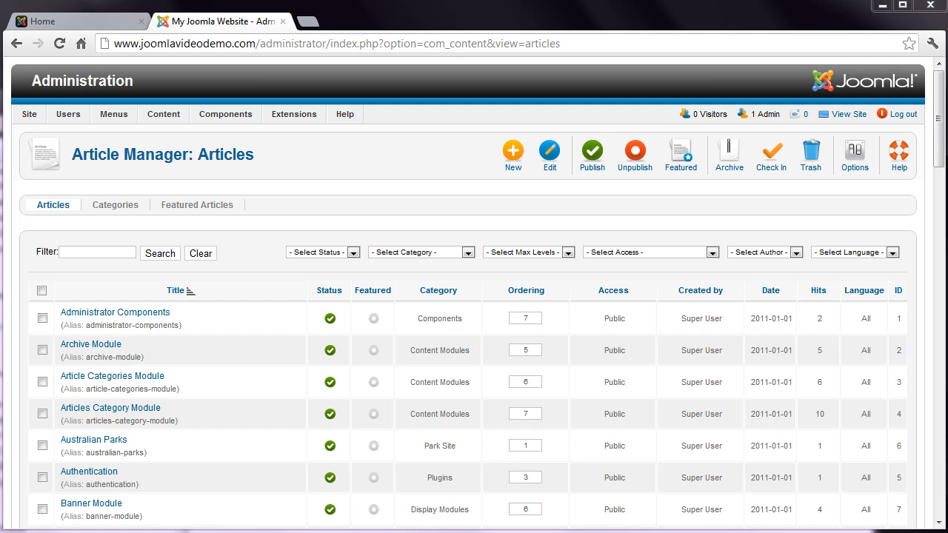
# Filter to Geography, Super User and Published so only Geography of Sydney remains.
pyautogui.click(421, 252)
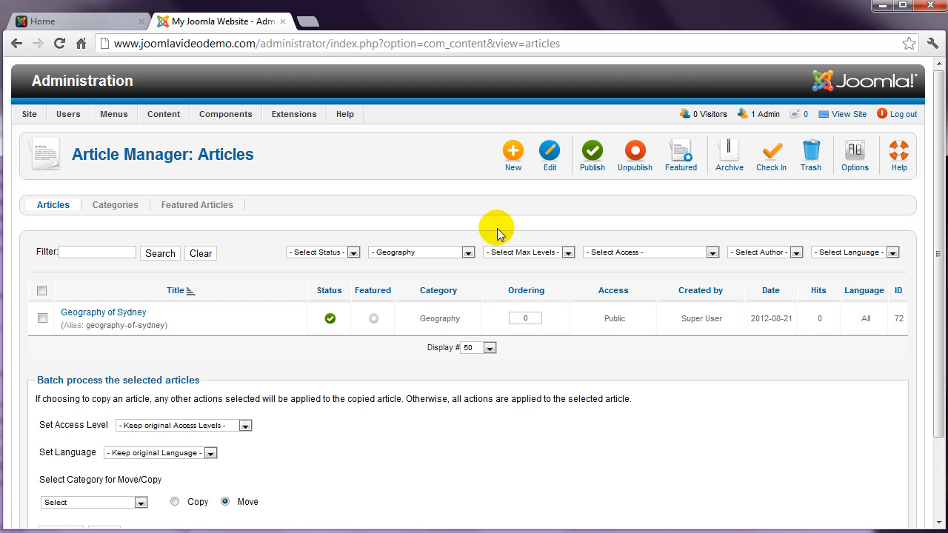
pyautogui.click(764, 252)
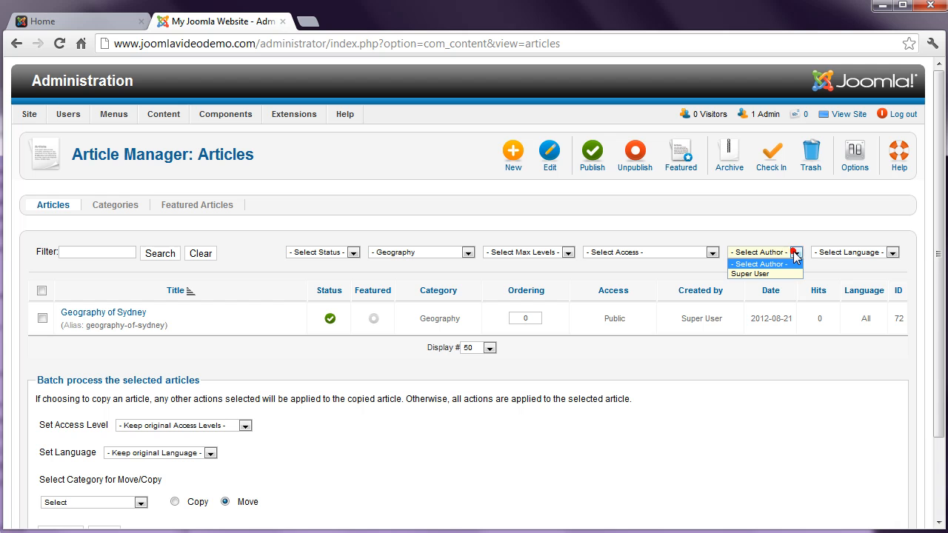
pyautogui.click(750, 273)
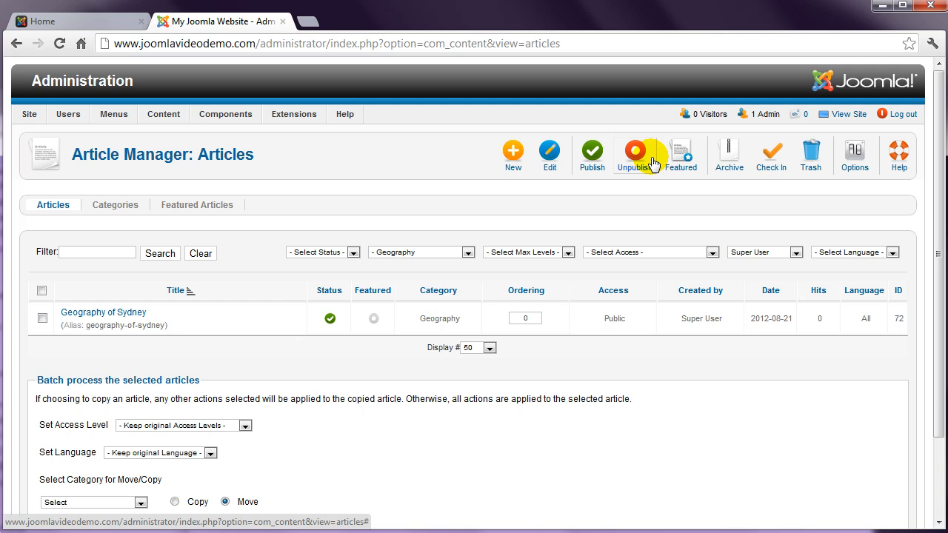
pyautogui.moveTo(636, 154)
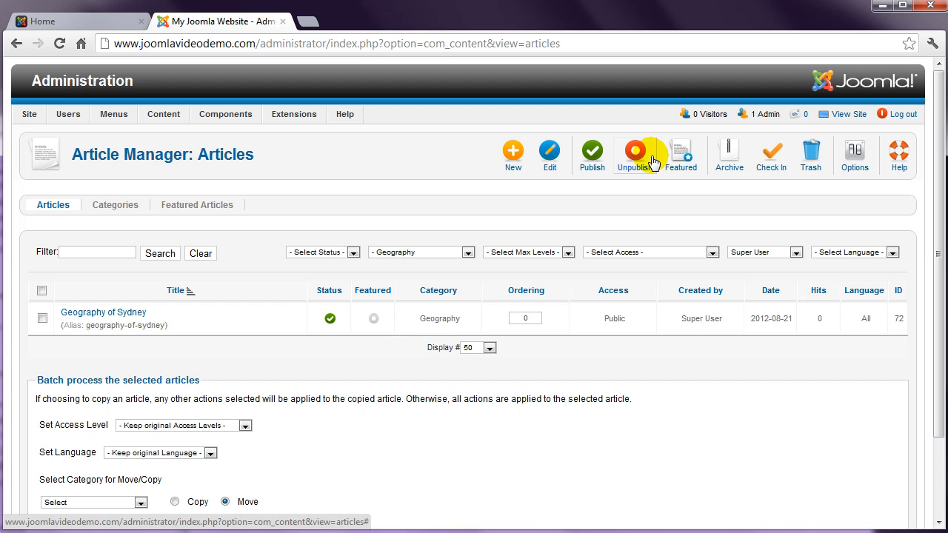
pyautogui.click(353, 252)
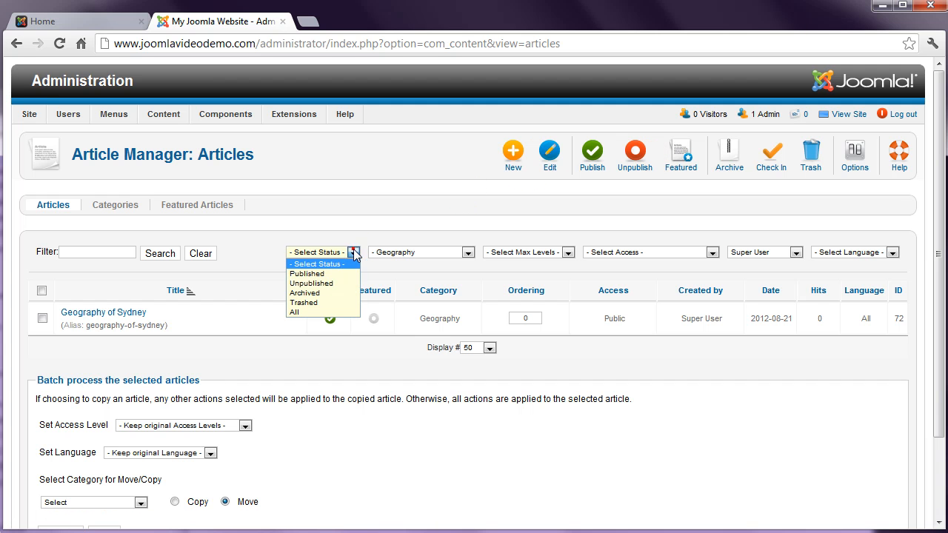
pyautogui.click(311, 283)
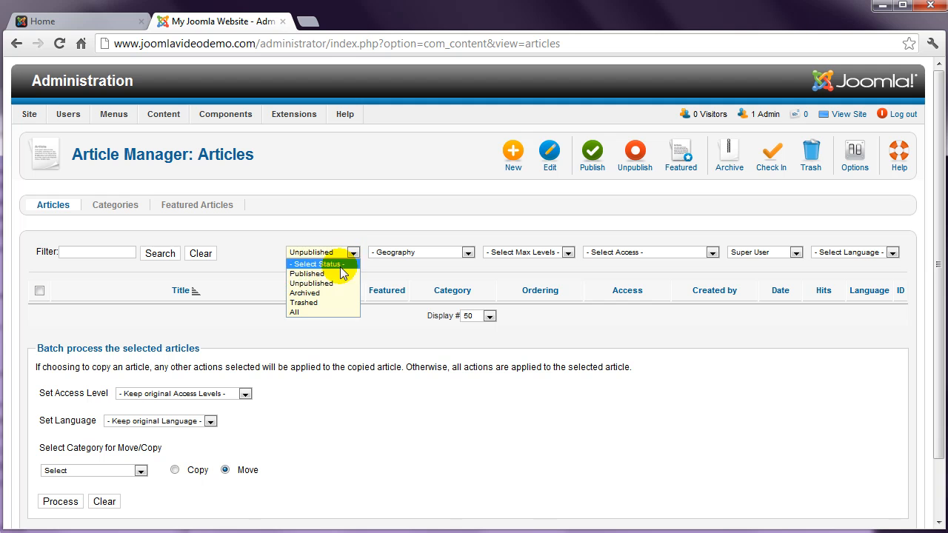
pyautogui.click(305, 273)
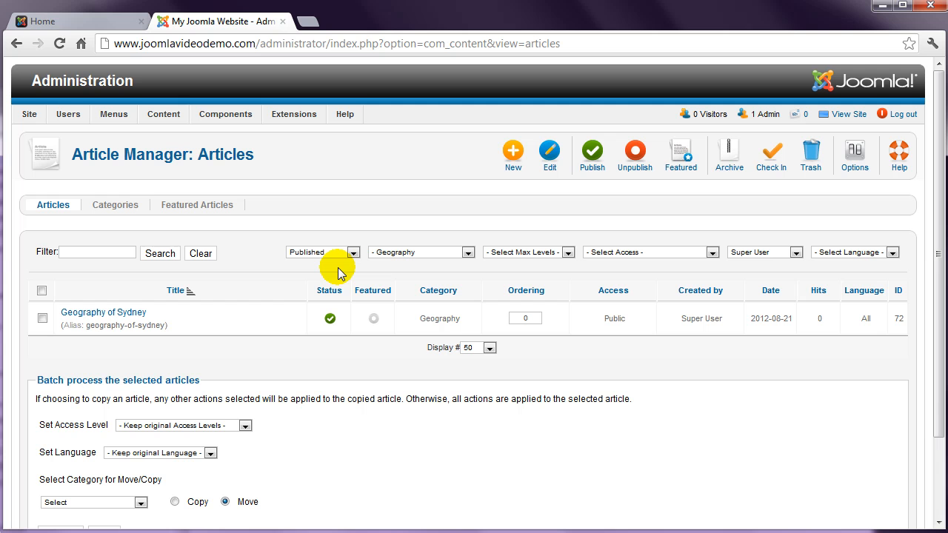
pyautogui.moveTo(309, 265)
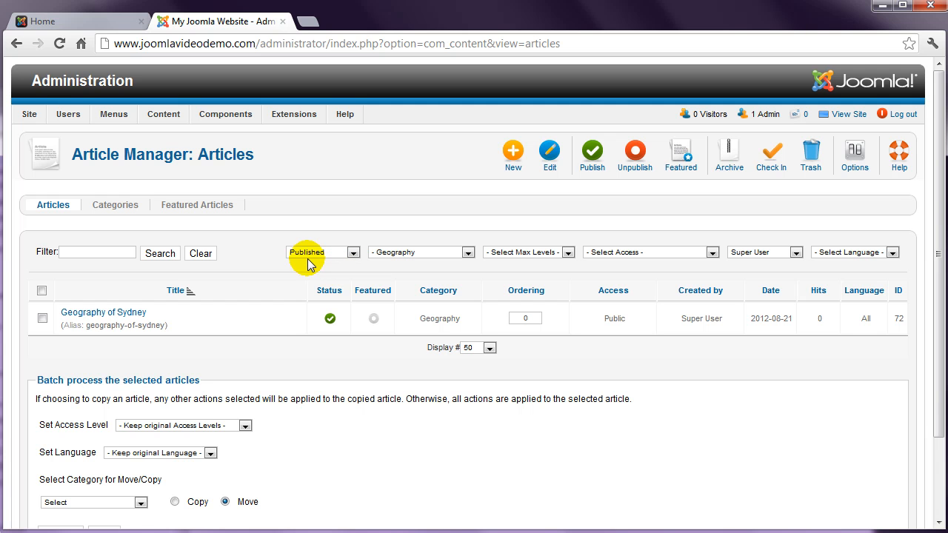